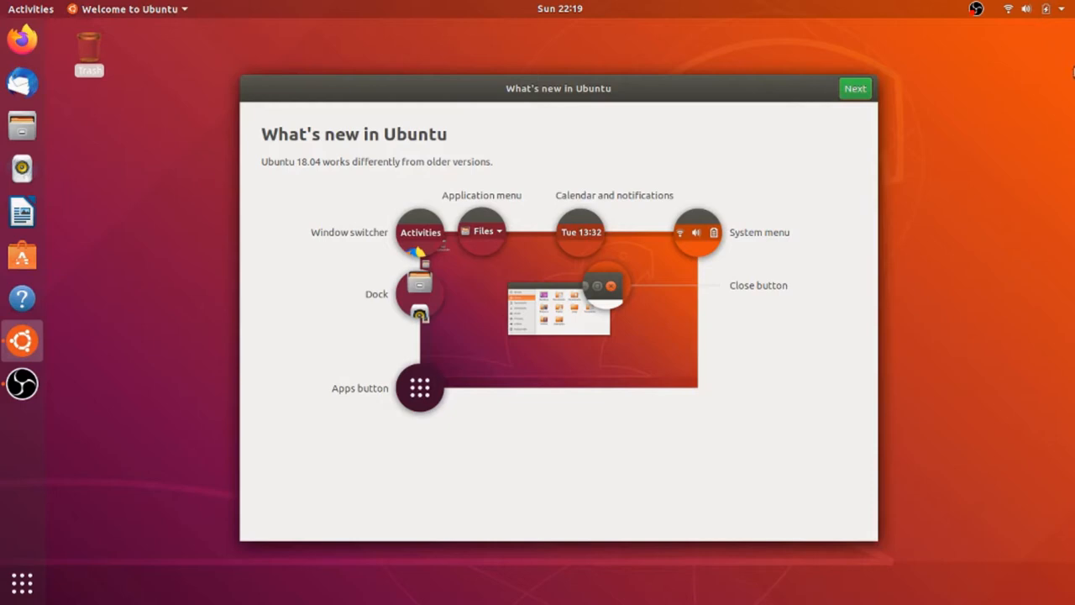
{"action": "mouse_move", "coordinate": [890, 88]}
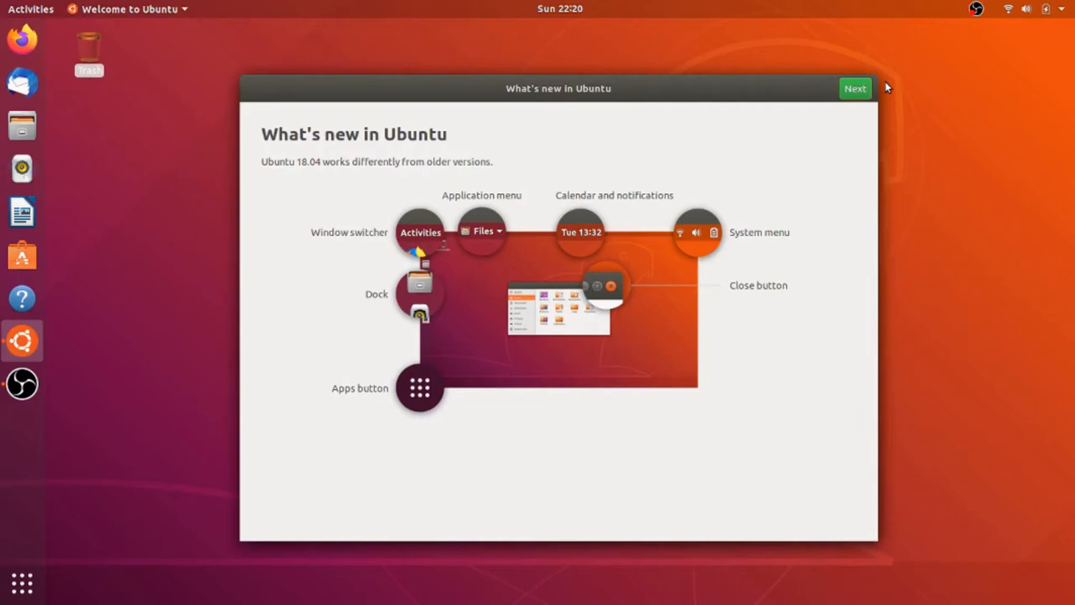
Search 'term' in GNOME Activities and launch Terminal at a shell prompt
{"action": "left_click", "coordinate": [30, 10]}
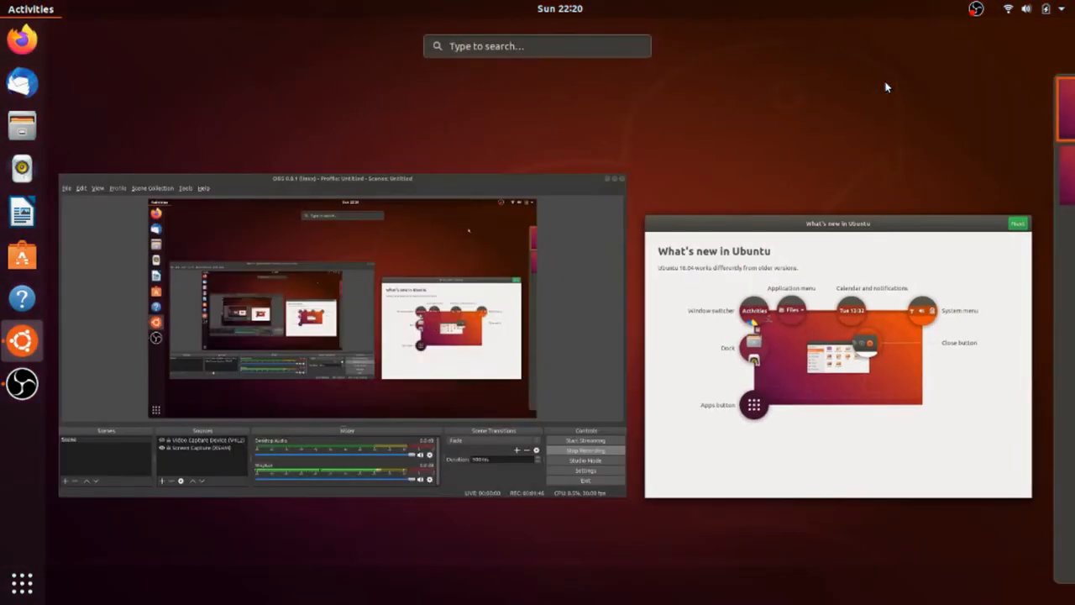
{"action": "type", "text": "term"}
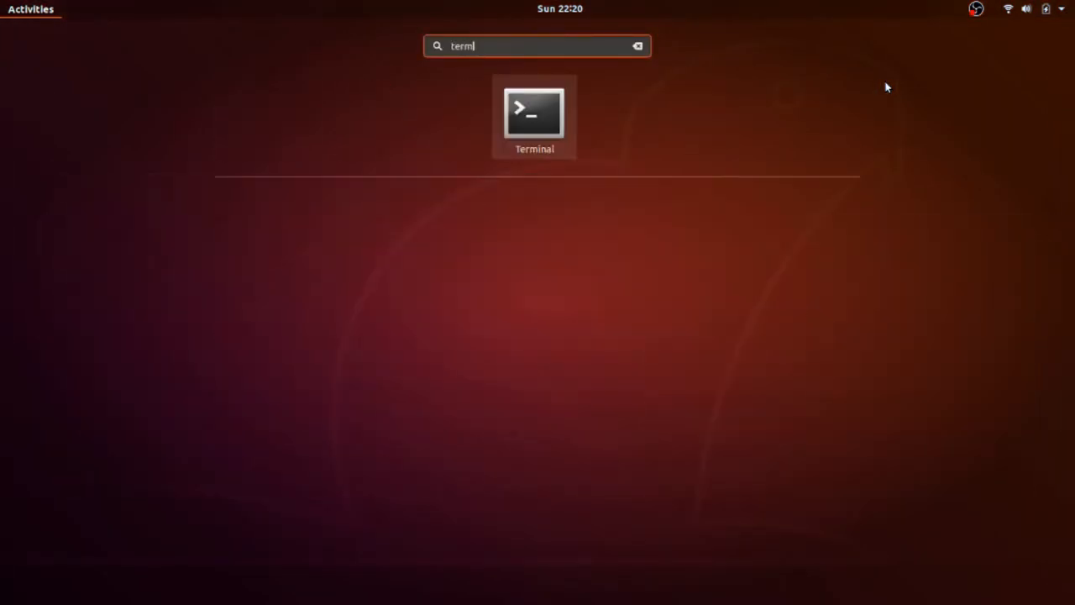
{"action": "left_click", "coordinate": [534, 114]}
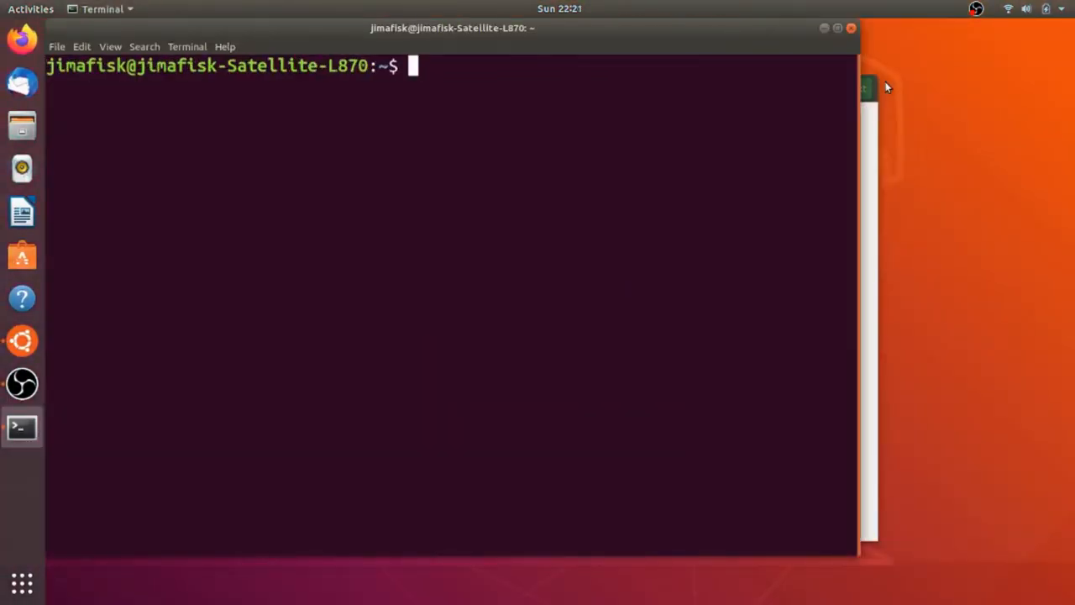
Run 'sudo apt update' with the password, refreshing package lists to show 3 upgradable packages
{"action": "type", "text": "sudo"}
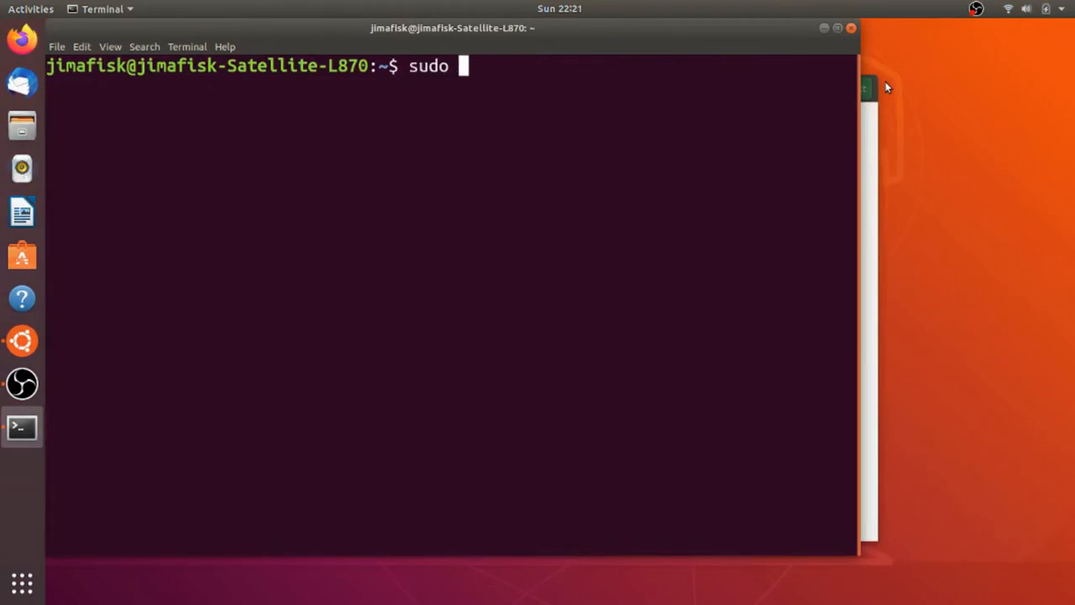
{"action": "type", "text": "apt update"}
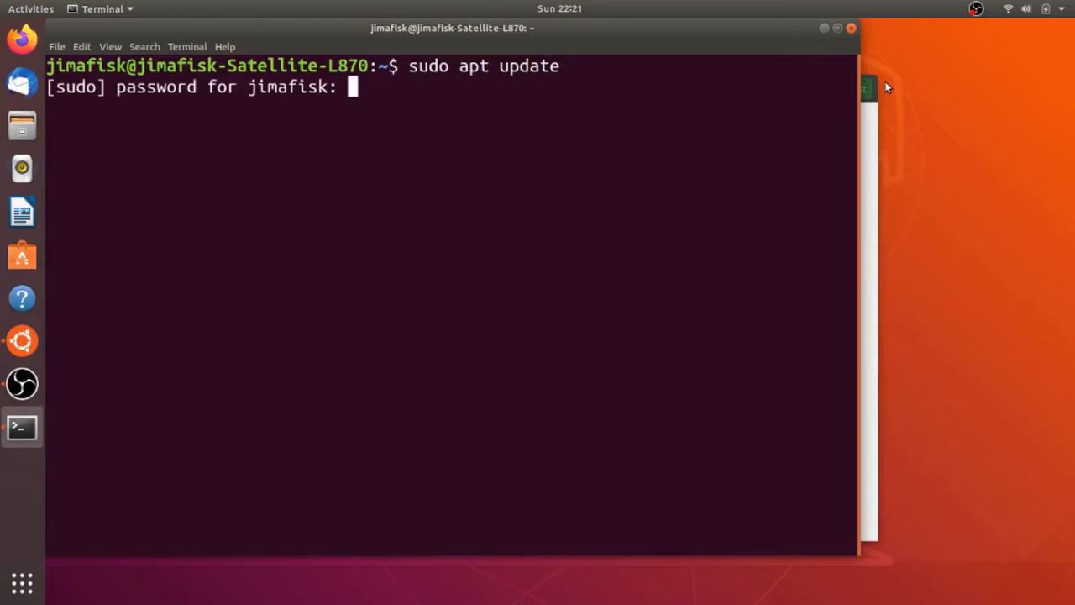
{"action": "key", "text": "Return"}
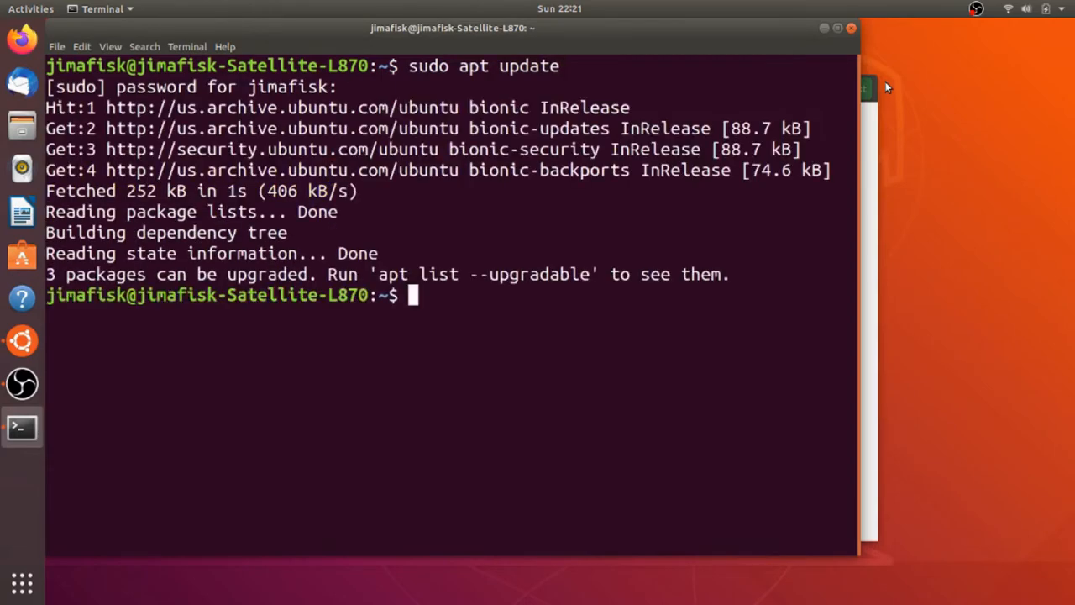
Run 'sudo apt install ubuntu-unity-desktop' to begin installing the Unity desktop
{"action": "type", "text": "sudo"}
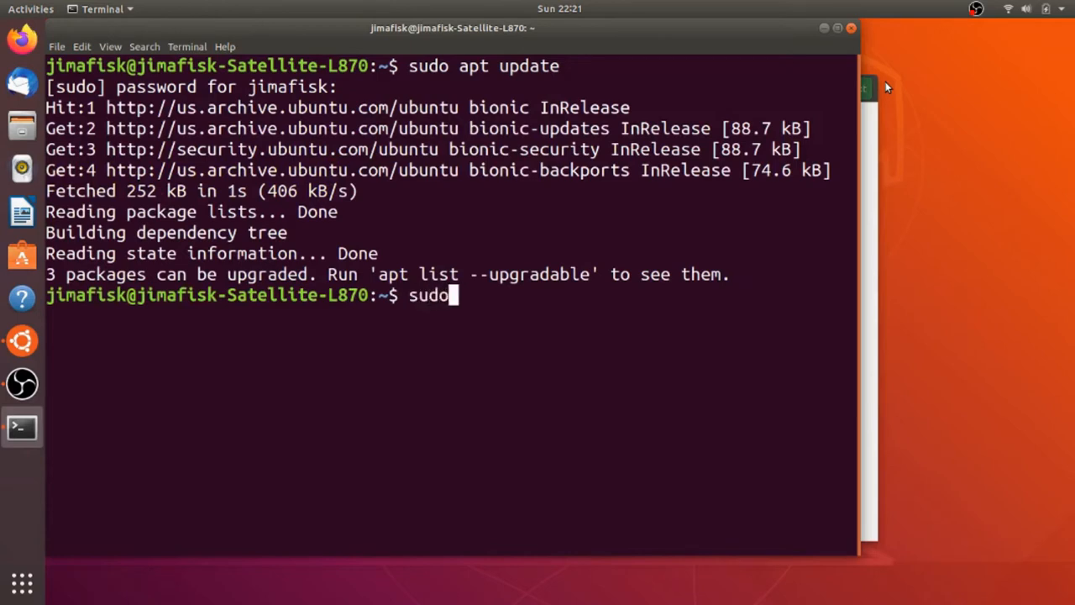
{"action": "type", "text": "apt insta"}
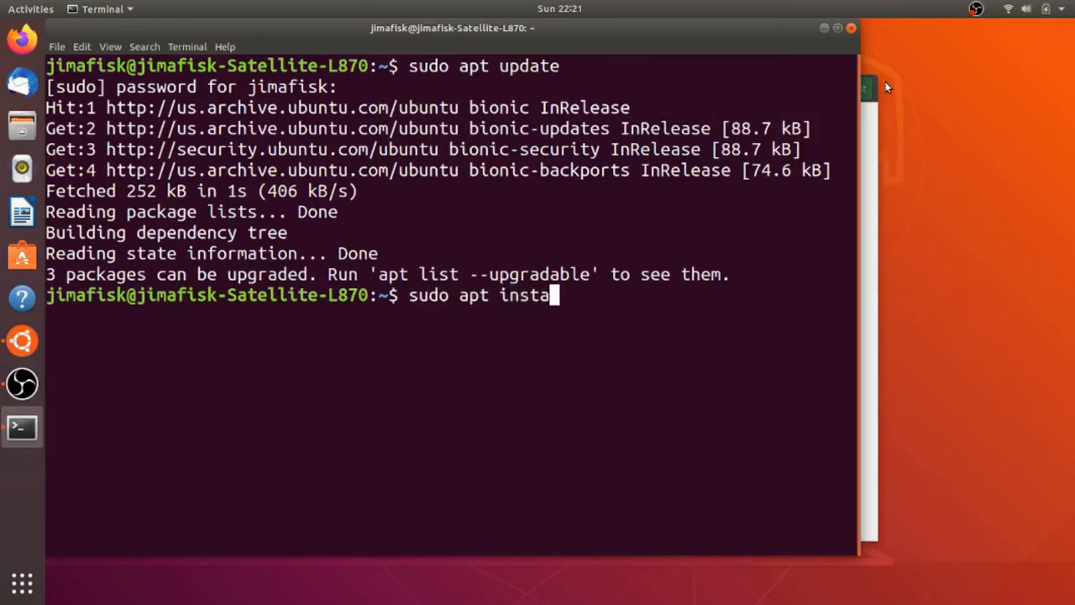
{"action": "type", "text": "ll ubuntu"}
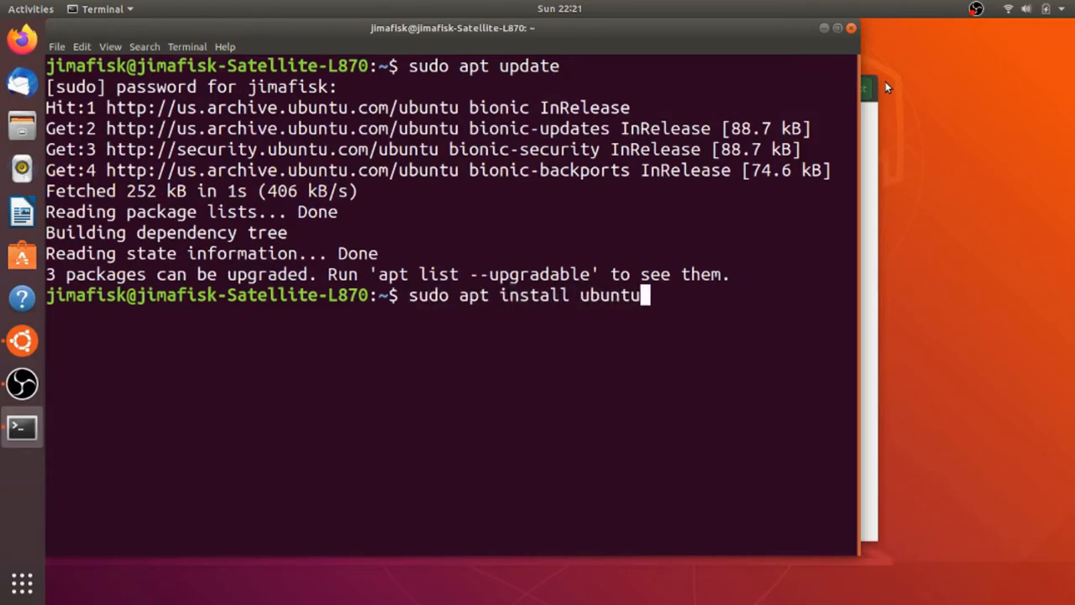
{"action": "type", "text": "-unity-d"}
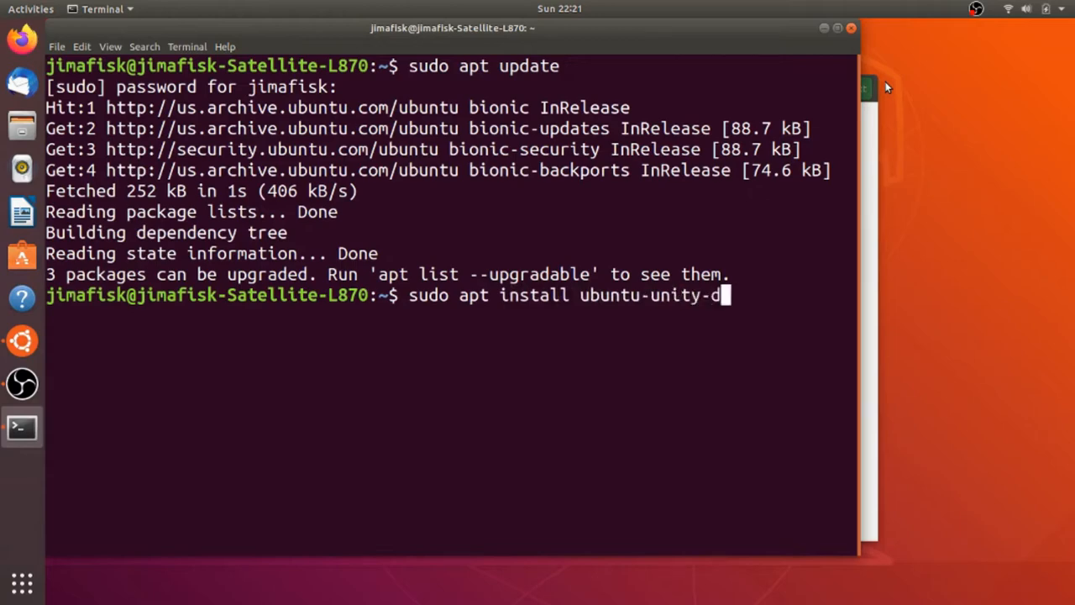
{"action": "key", "text": "Return"}
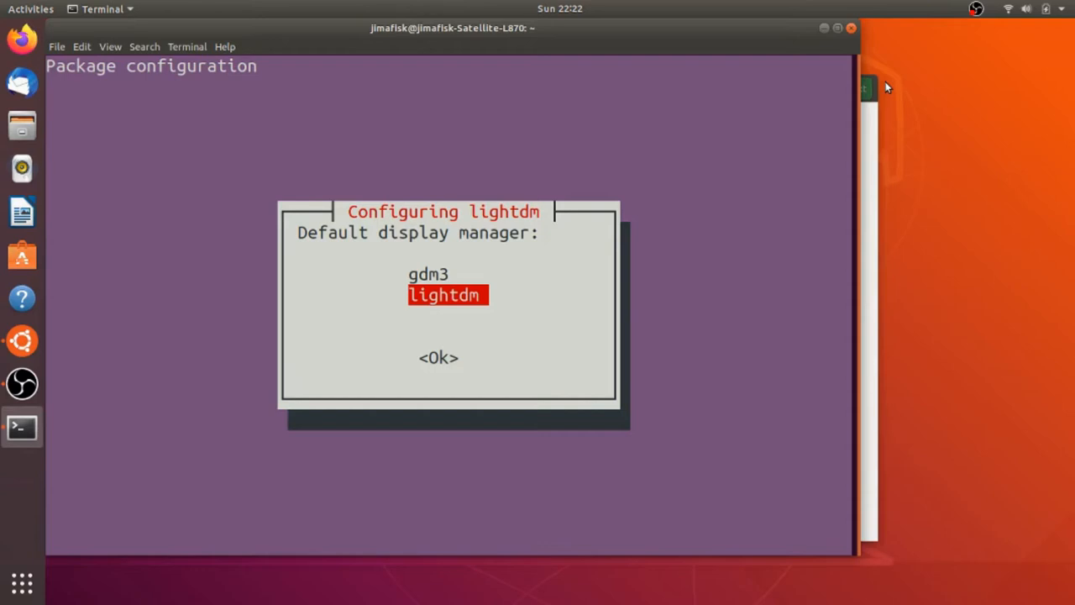
Confirm lightdm as the default display manager in the Configuring lightdm prompt
{"action": "left_click", "coordinate": [436, 358]}
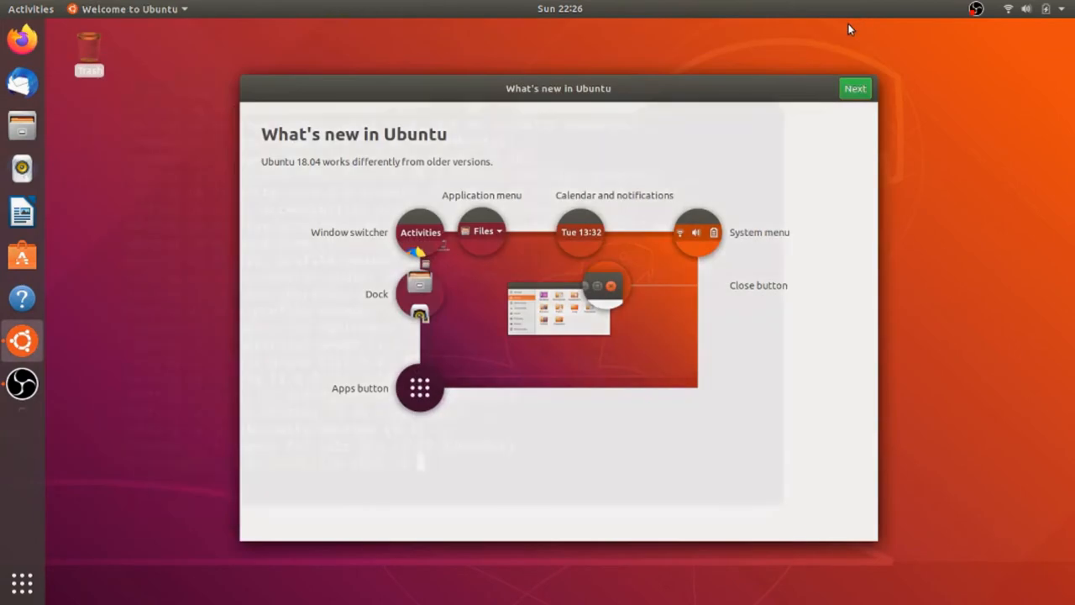
{"action": "mouse_move", "coordinate": [1056, 31]}
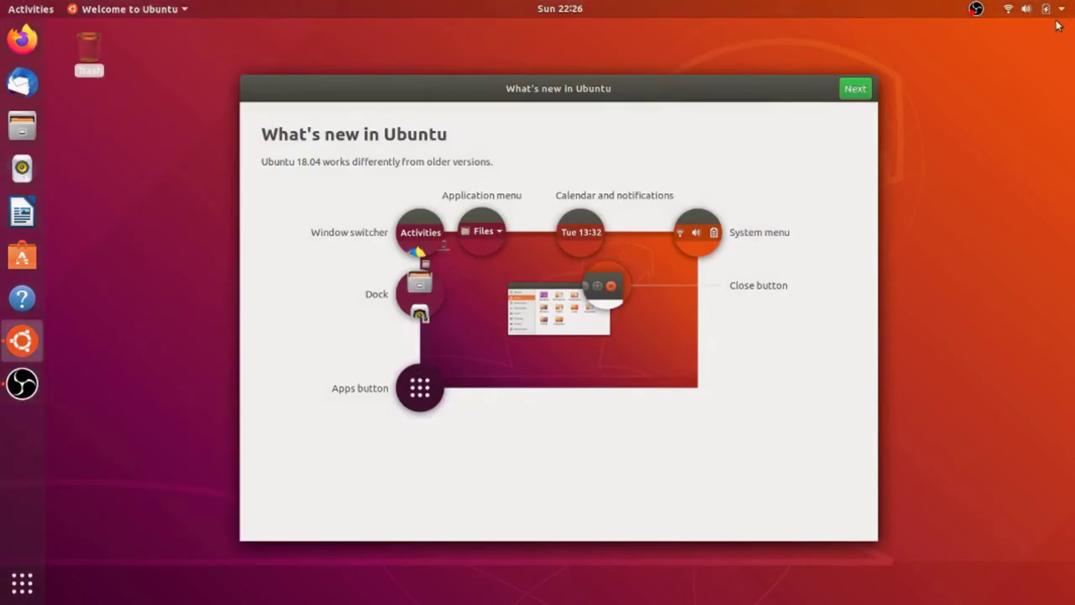
Show the system status menu with its network, battery and power options
{"action": "left_click", "coordinate": [1062, 10]}
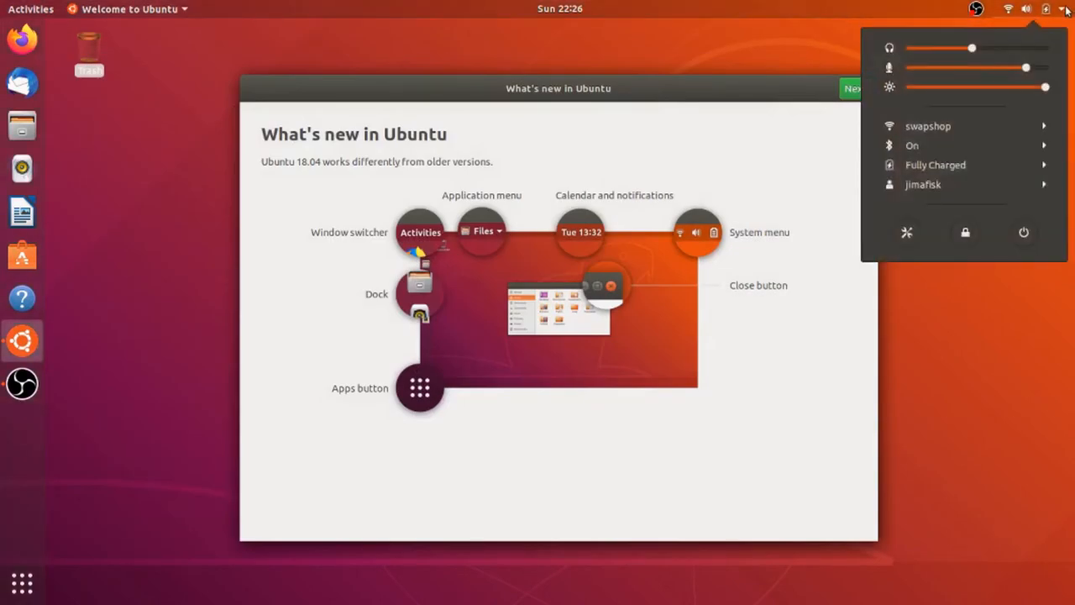
{"action": "mouse_move", "coordinate": [1024, 242]}
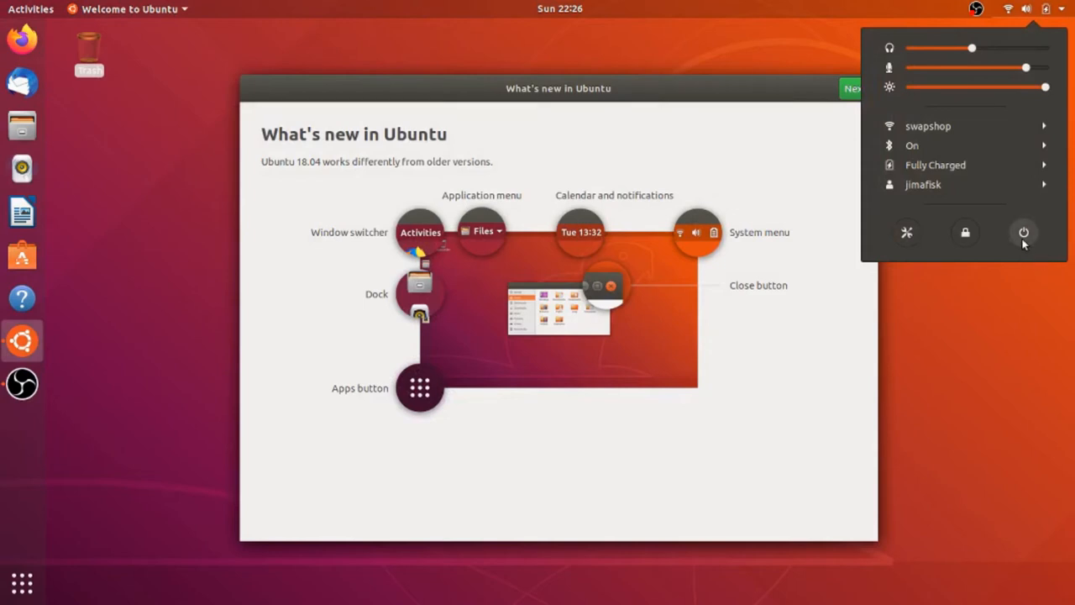
{"action": "mouse_move", "coordinate": [1034, 250]}
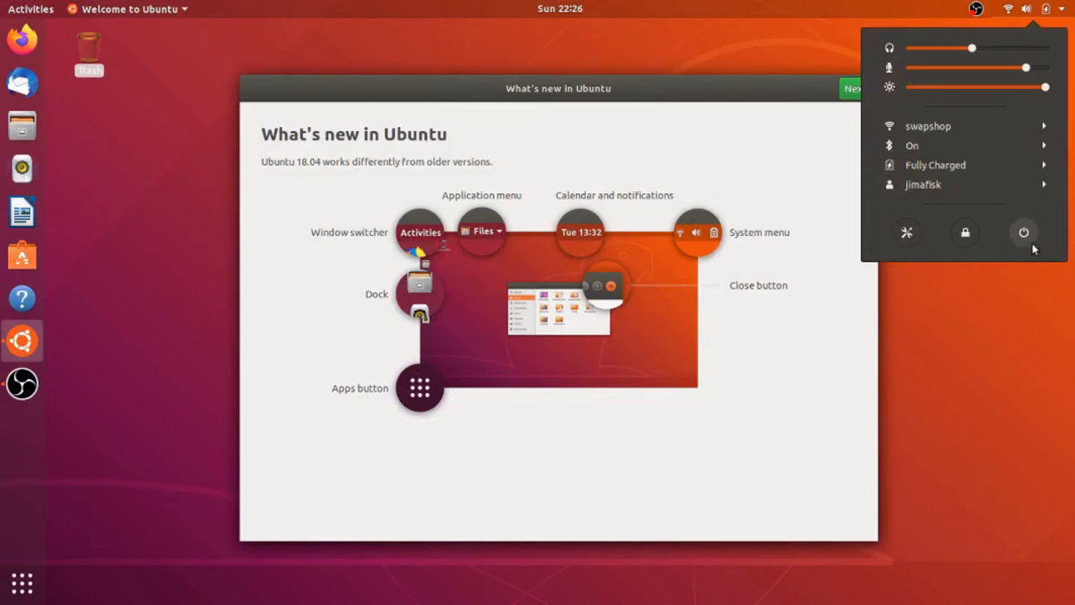